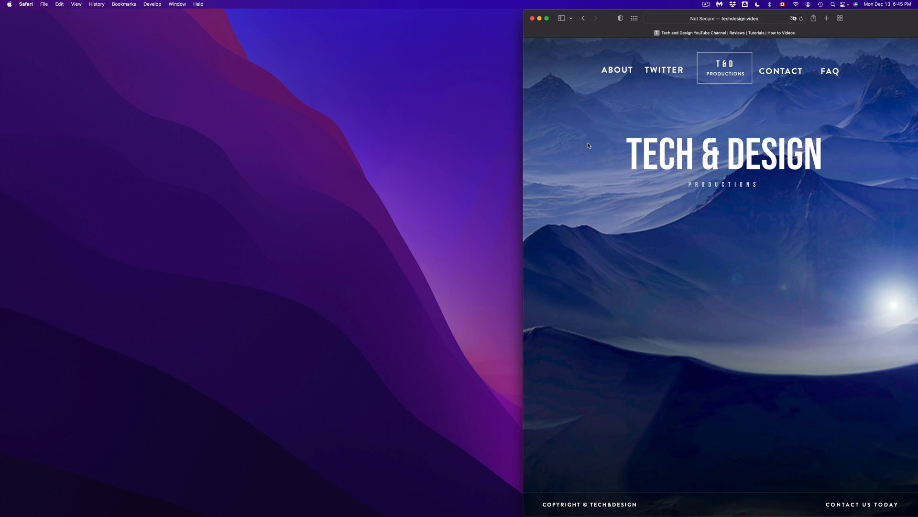
{"action": "mouse_move", "coordinate": [159, 3]}
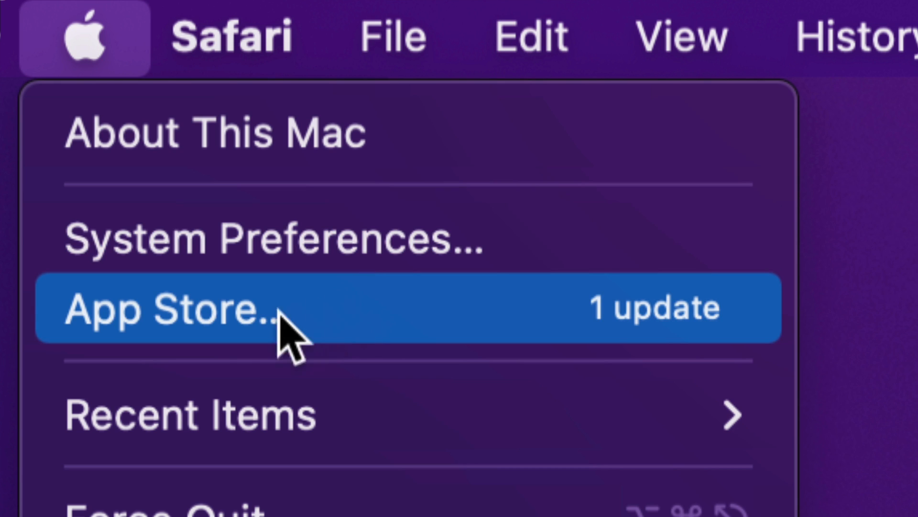
{"action": "mouse_move", "coordinate": [463, 337]}
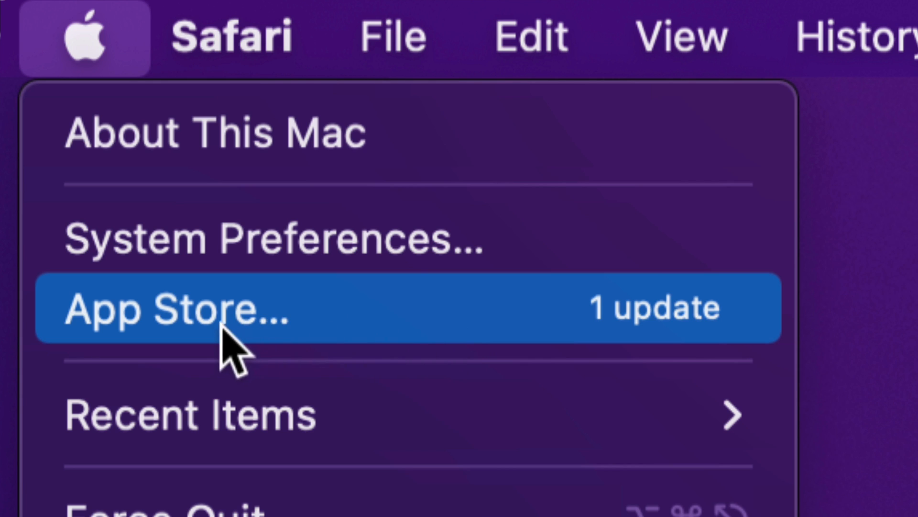
{"action": "mouse_move", "coordinate": [271, 302]}
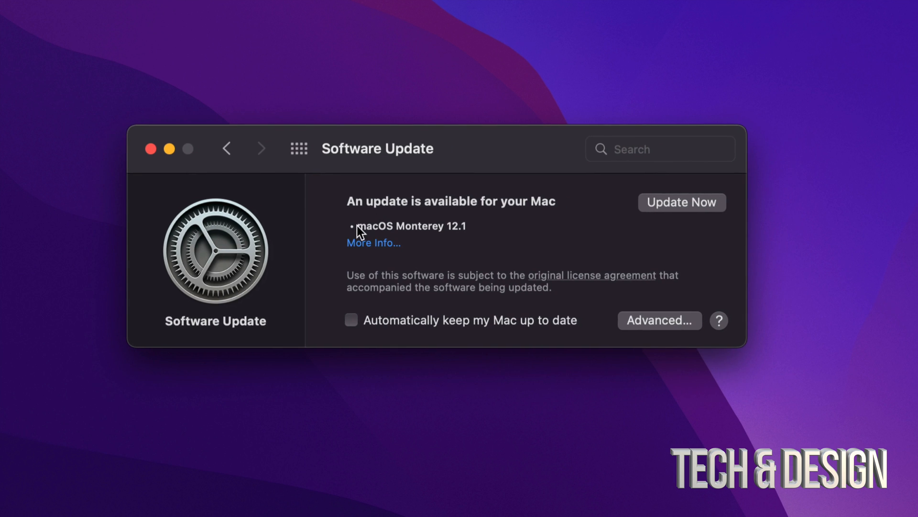
{"action": "mouse_move", "coordinate": [375, 246]}
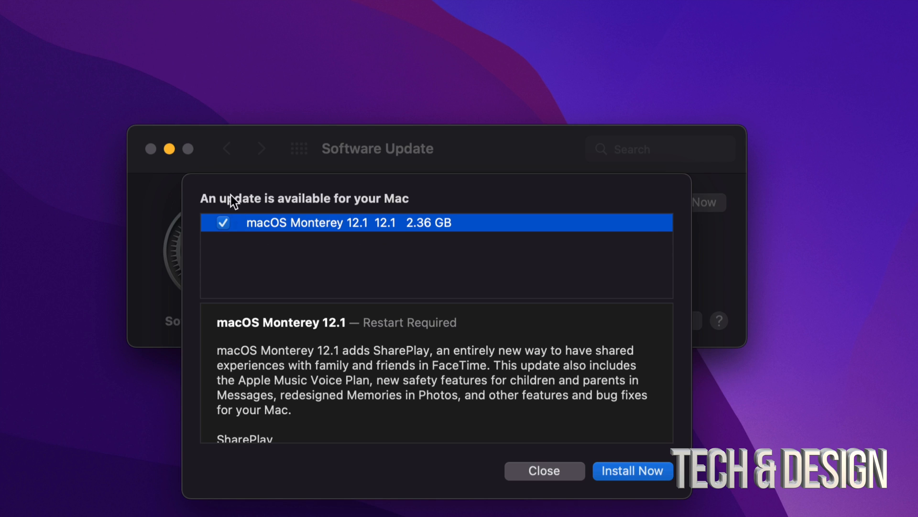
{"action": "mouse_move", "coordinate": [314, 299]}
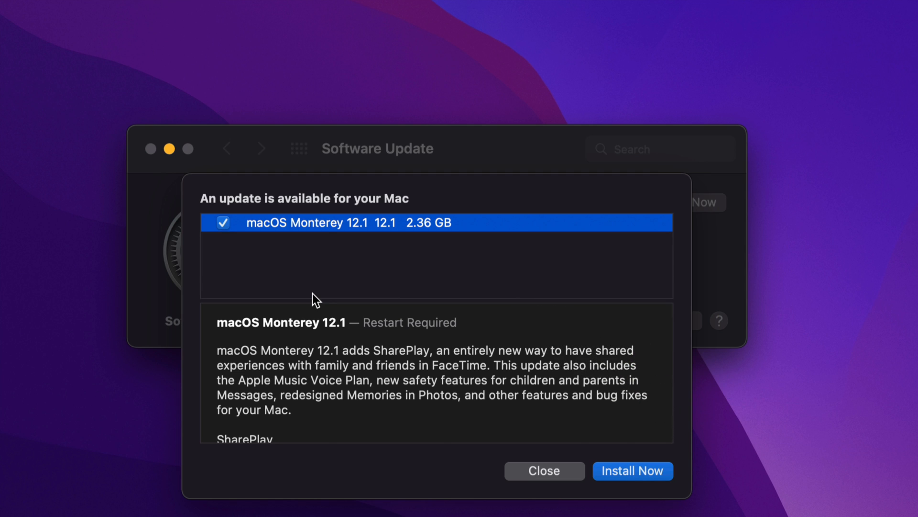
{"action": "mouse_move", "coordinate": [677, 462]}
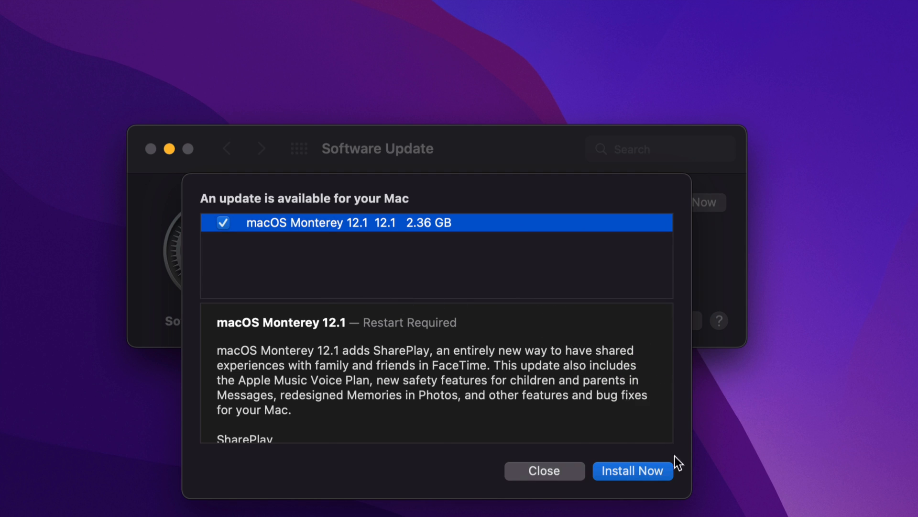
Confirm Install Now to begin downloading the 2.36 GB macOS Monterey 12.1 update
{"action": "left_click", "coordinate": [632, 470]}
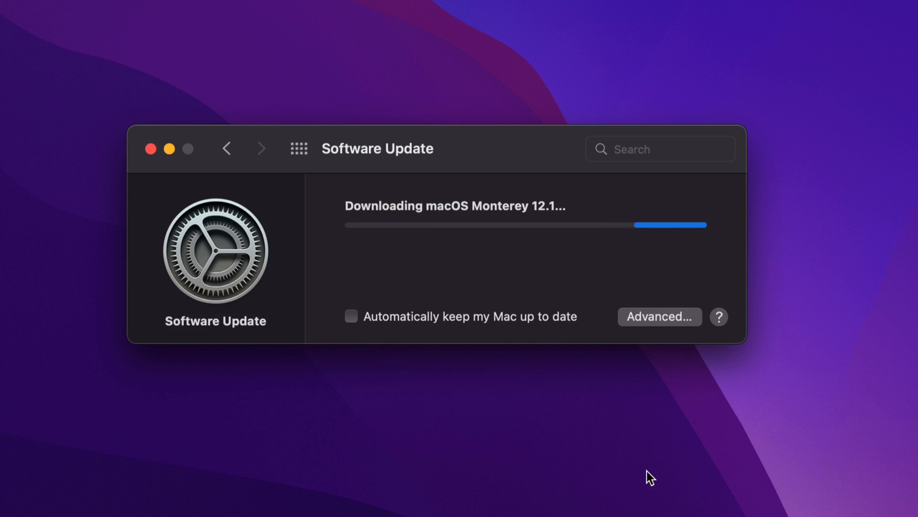